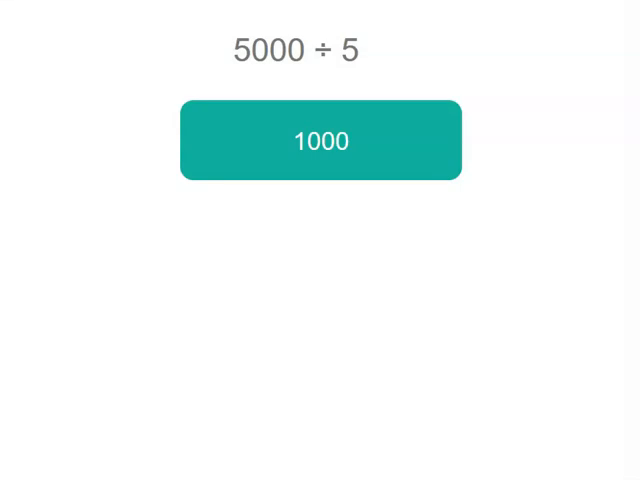
Reveal 5000 ÷ 5 = 1000 and advance to the 'If' heading.
click(320, 140)
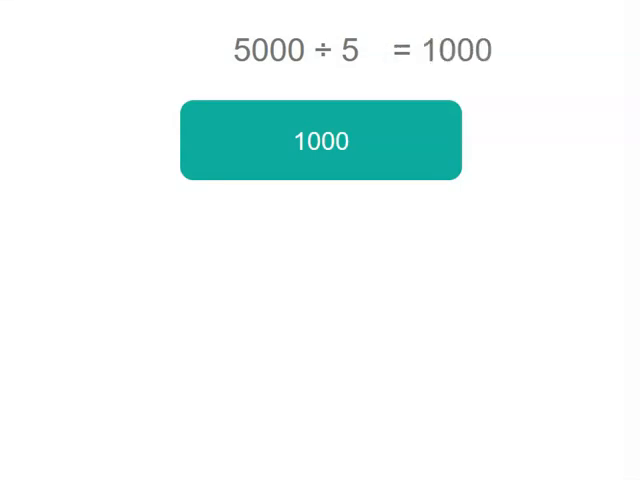
click(320, 140)
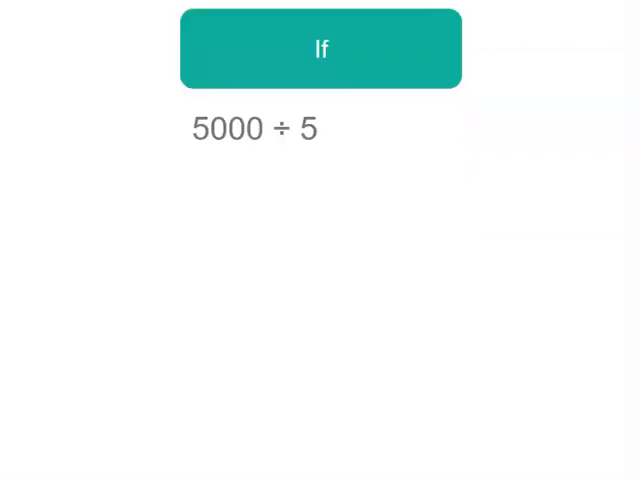
Advance the lesson to the new problem 7648 ÷ 8 under the place value heading.
click(321, 48)
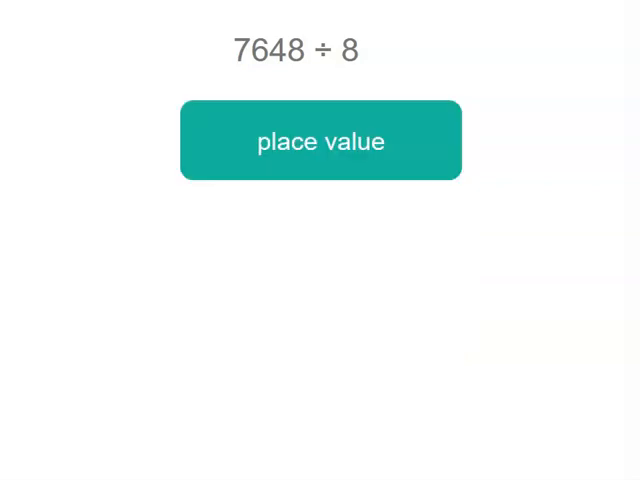
Bring up the 'Use our 8 times tables' card and list 1 × 8 through 11 × 8.
click(320, 140)
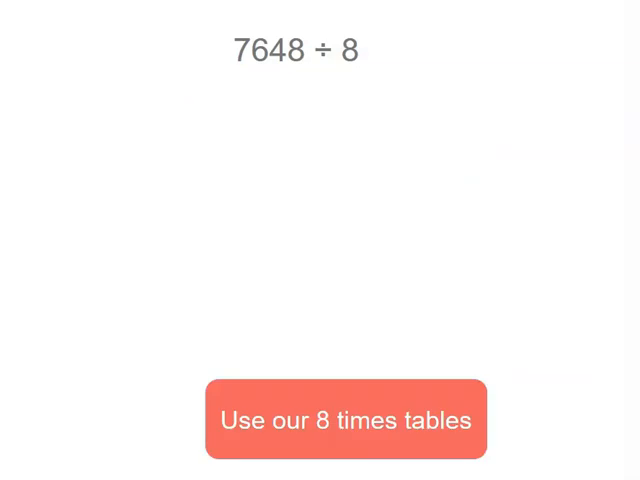
click(346, 419)
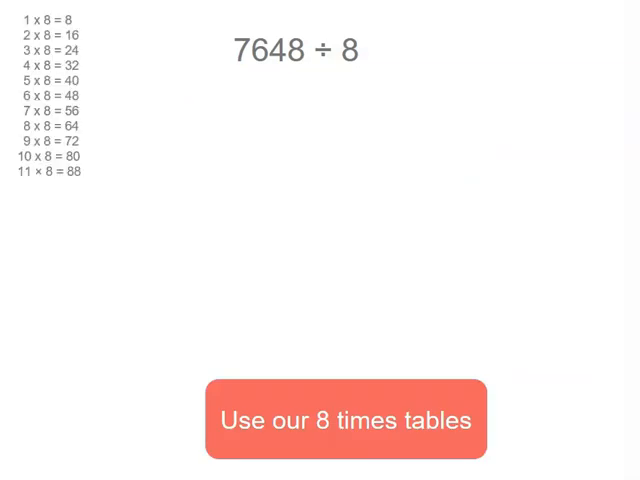